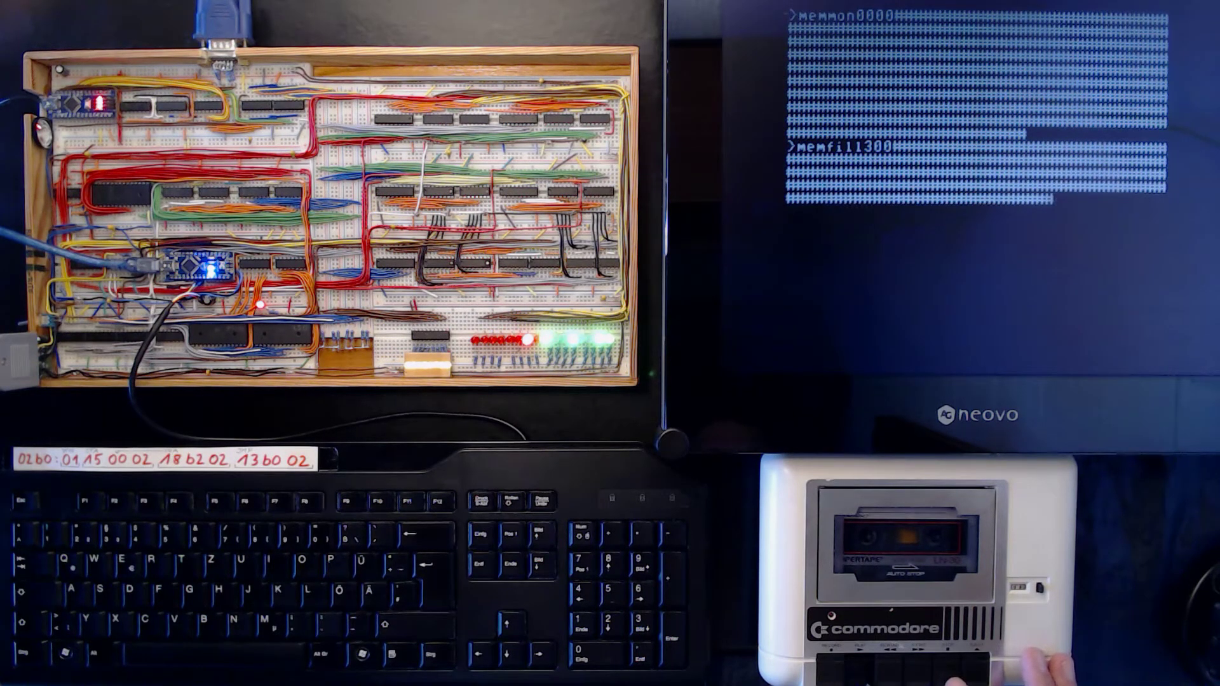
# Confirm loading the MemMon OS and memfill files from cassette to show the help screen.
pyautogui.press('Enter')
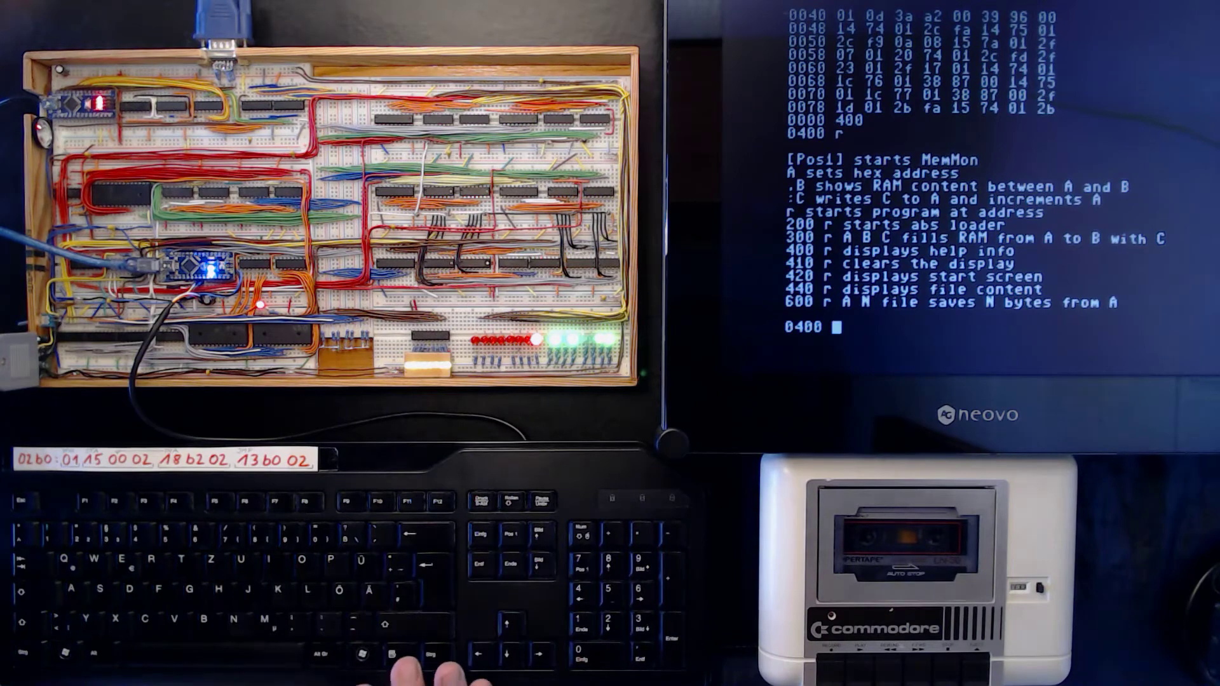
# Start the abs loader at 200, read the pong file from tape, and enter 100.
pyautogui.write('200')
pyautogui.write('r')
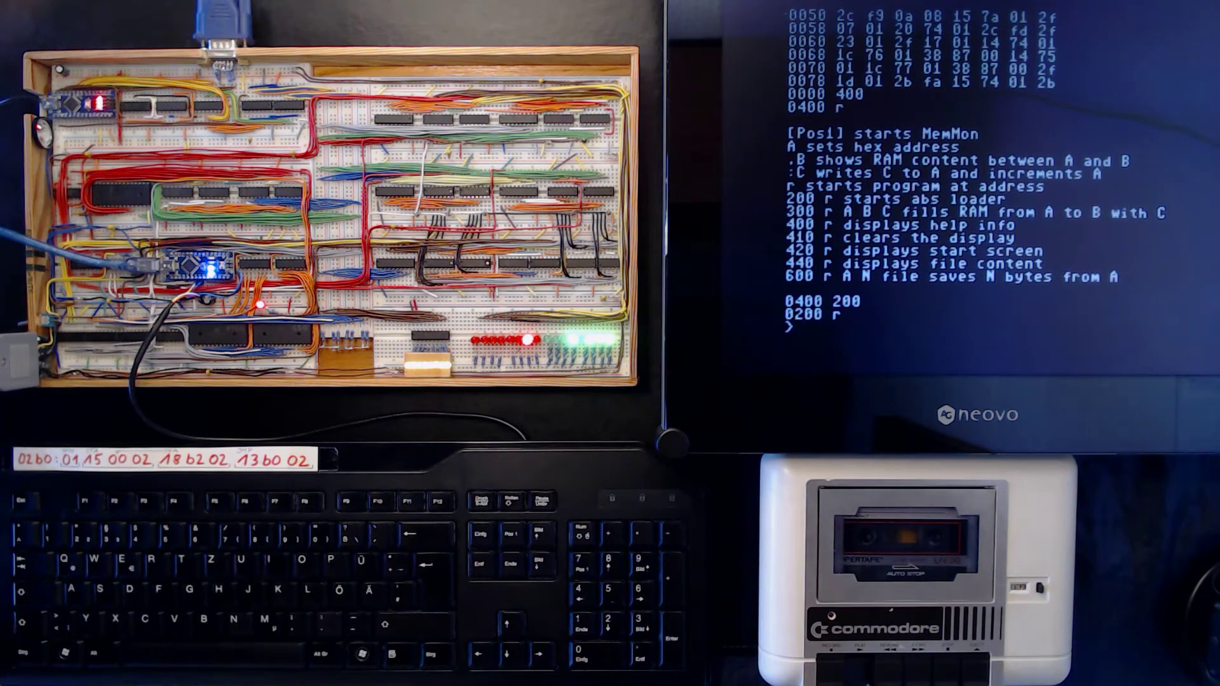
pyautogui.write('pong  1000')
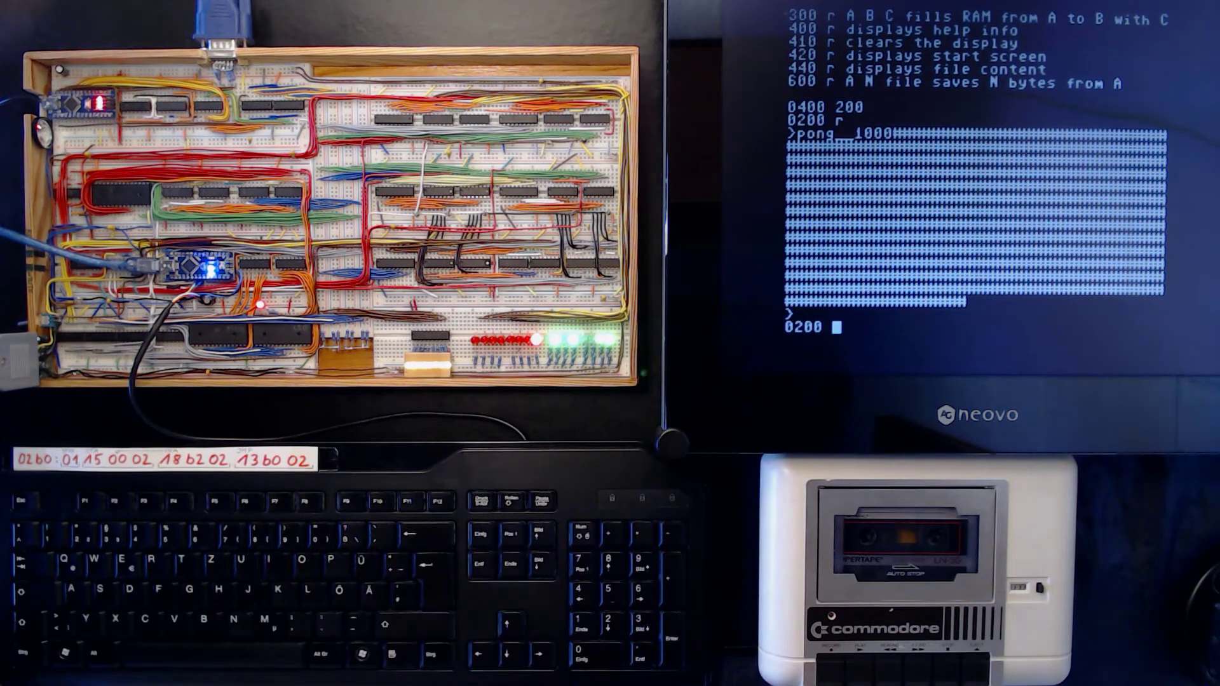
pyautogui.write('100')
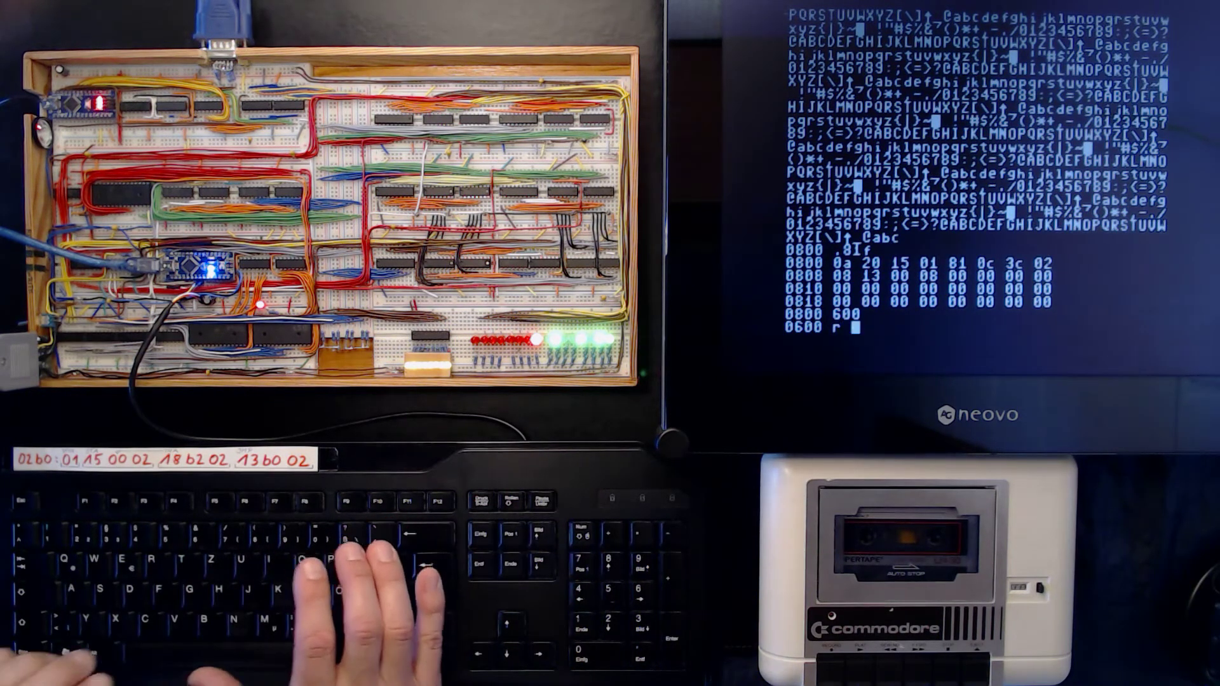
# Command a tape save of 15 bytes from 0800 under the file name hello.
pyautogui.write('800')
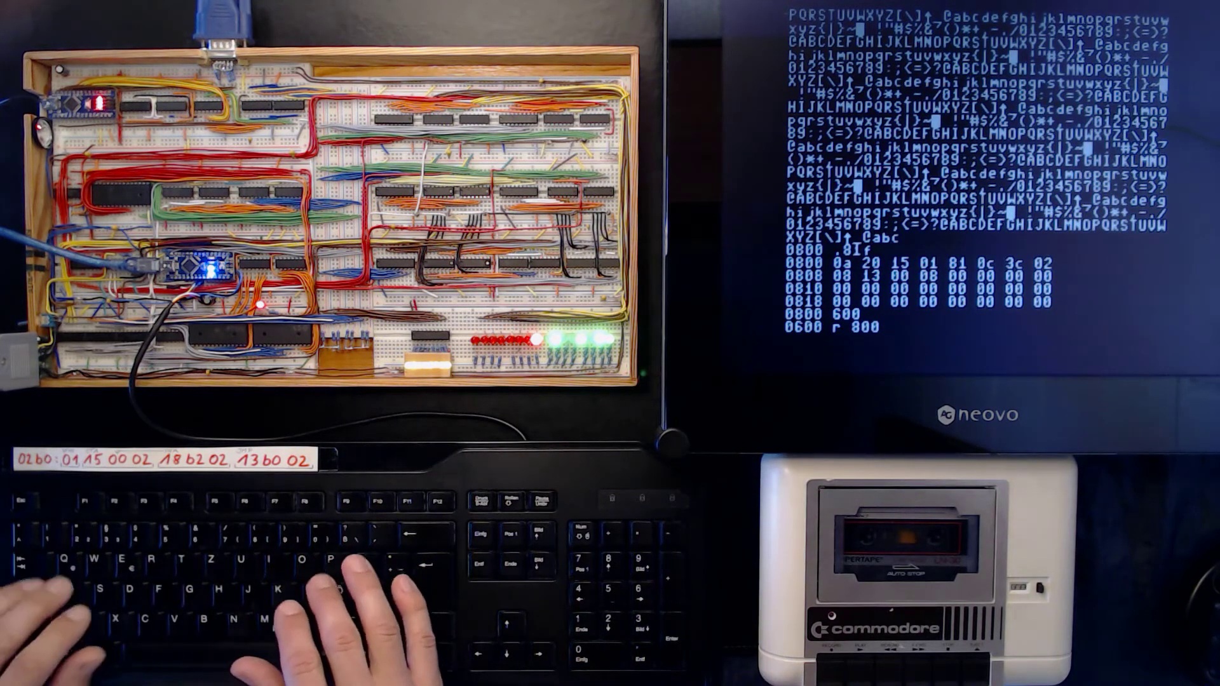
pyautogui.write('15')
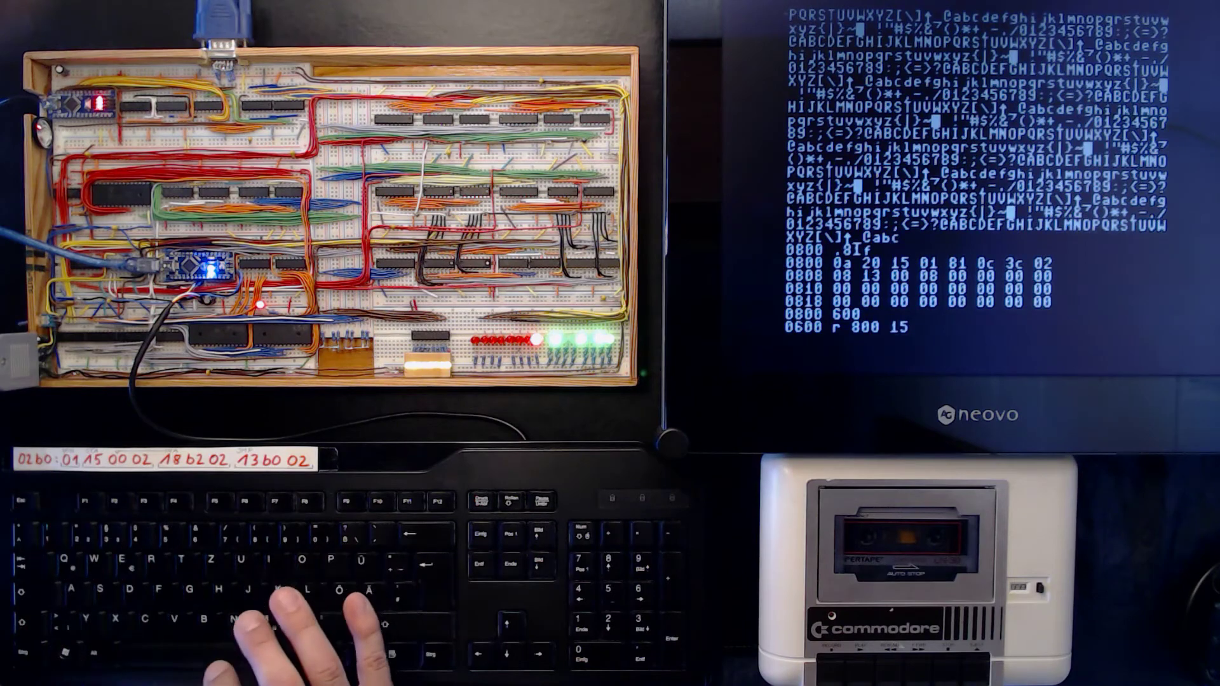
pyautogui.write('h')
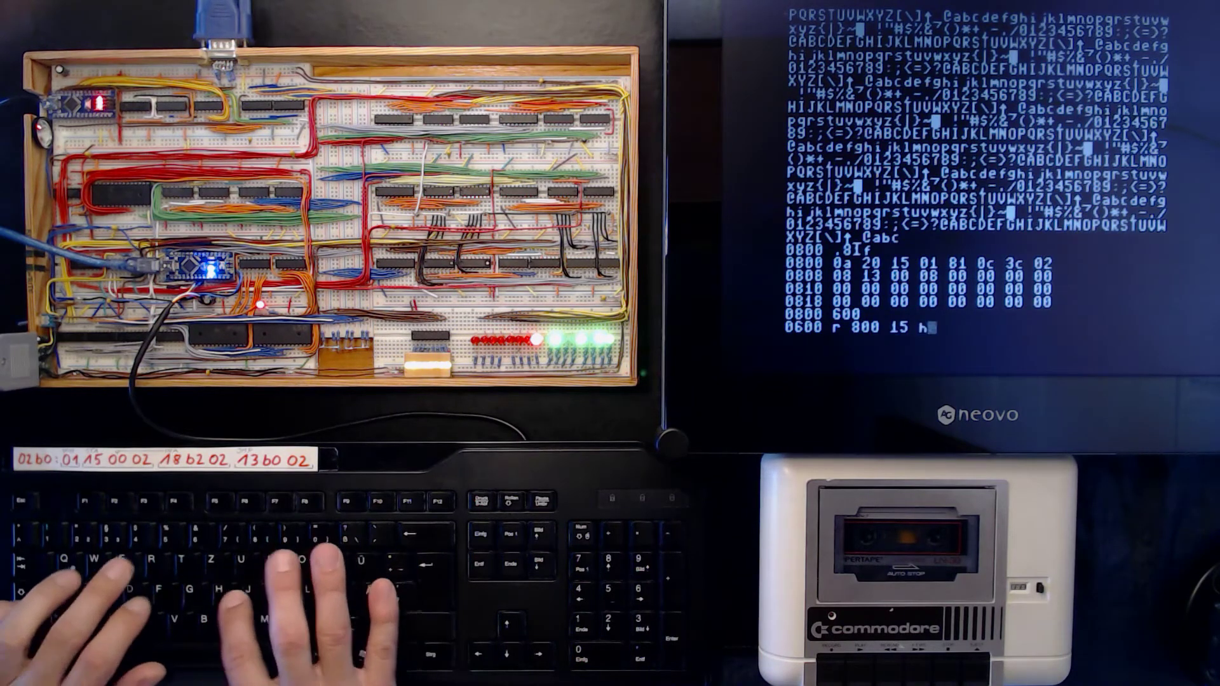
pyautogui.write('hello')
pyautogui.write('300')
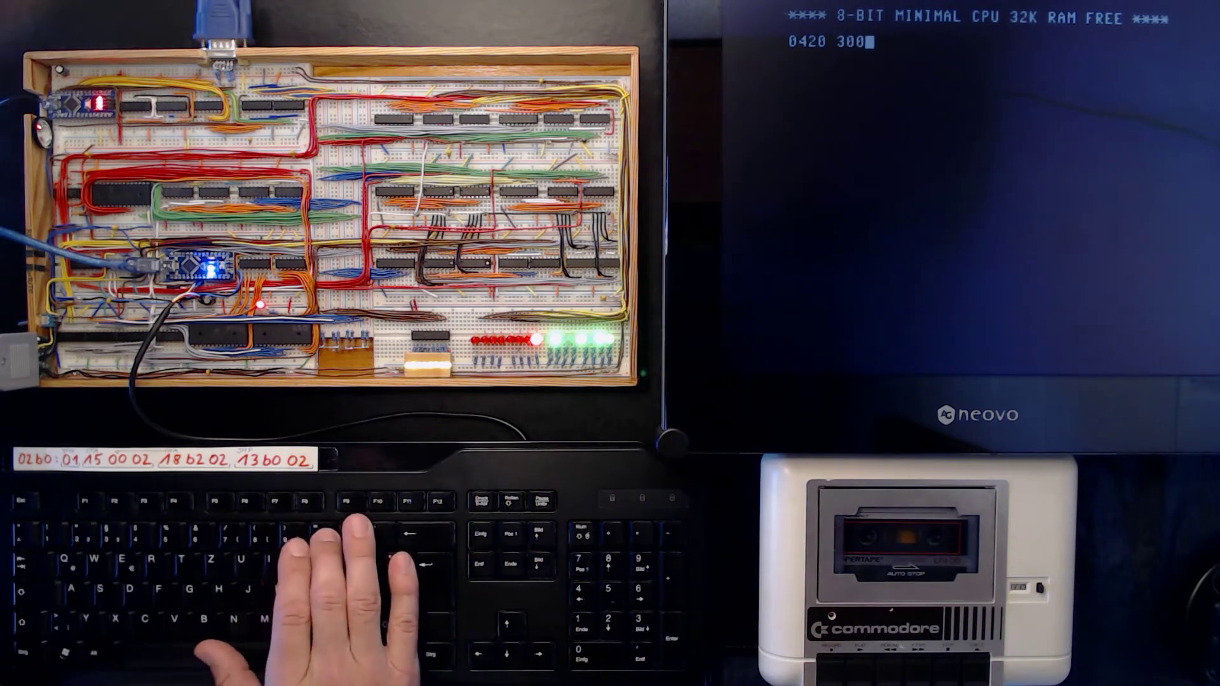
# Zero-fill RAM from 0800 to 0900 and list memory from 800.81 to verify.
pyautogui.write('r 800 900 0')
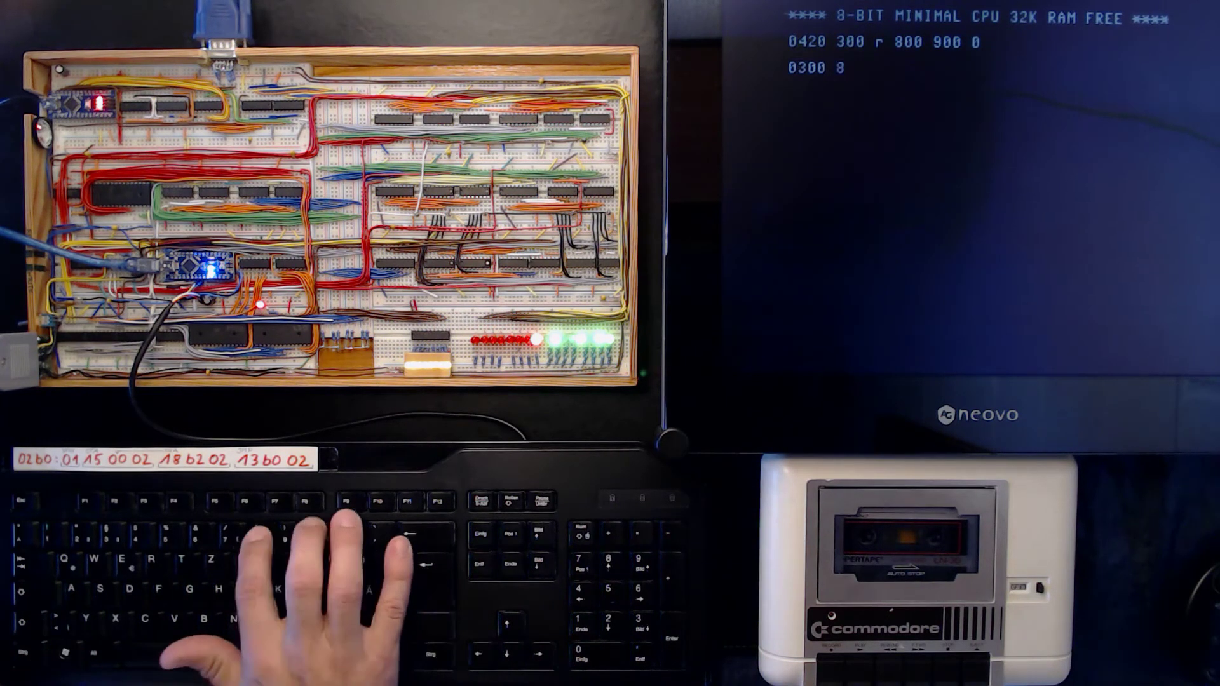
pyautogui.write('800.81')
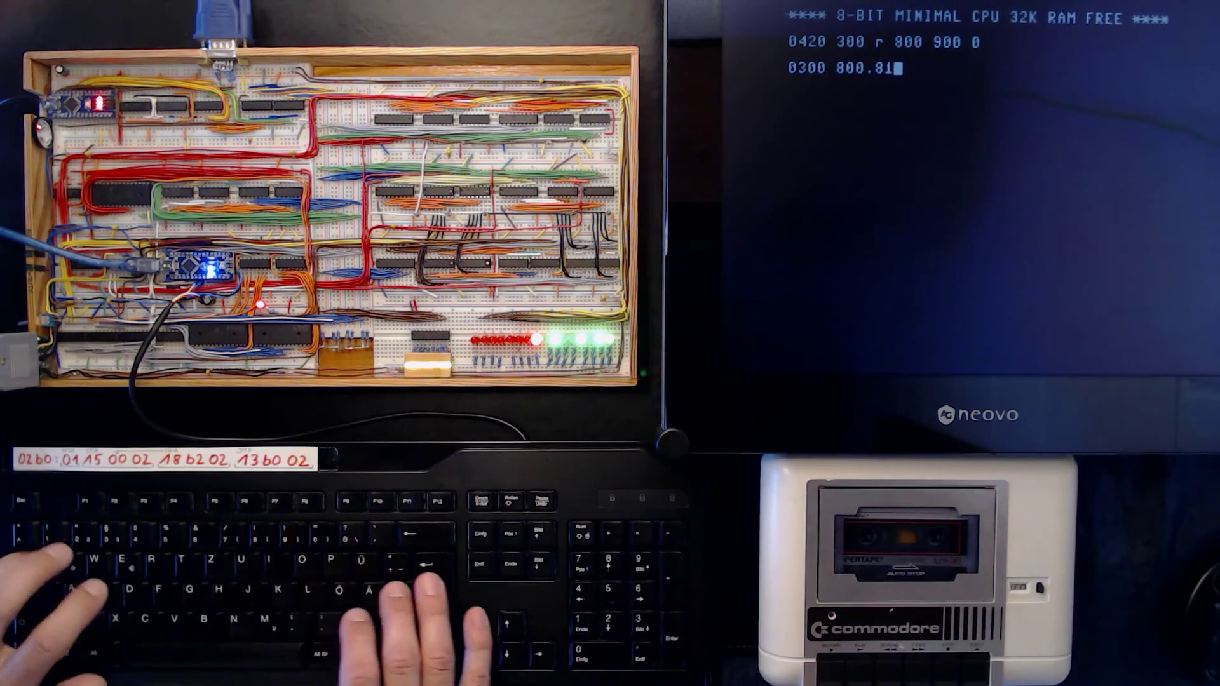